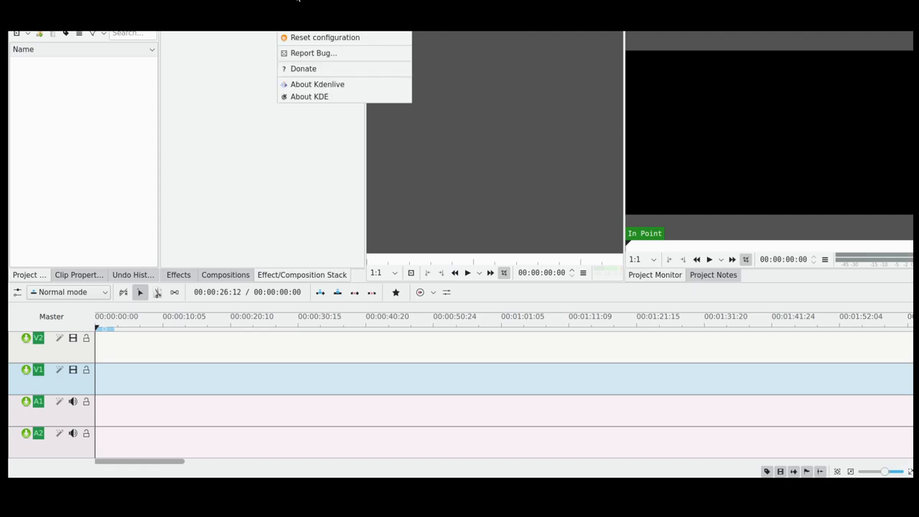
# Step: Check the About Kdenlive version info, then choose Pexels Video as the Online Resources service
pyautogui.click(318, 83)
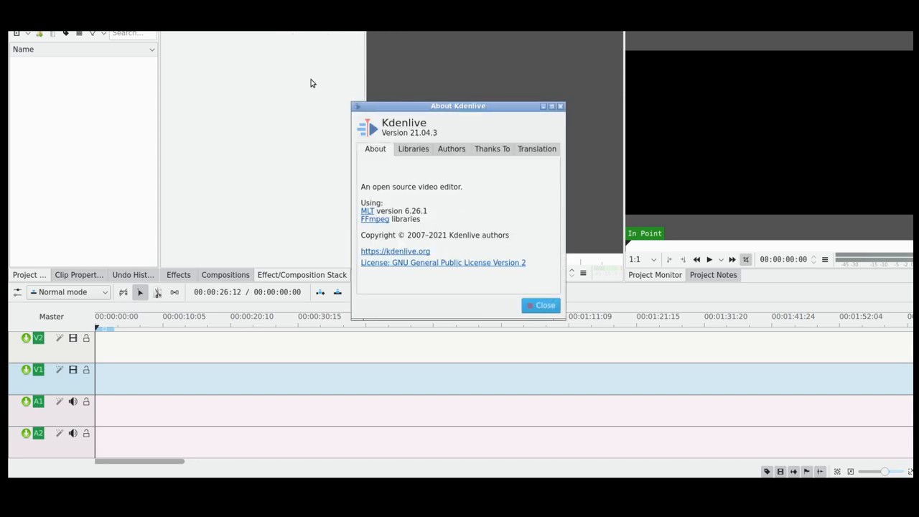
pyautogui.moveTo(325, 92)
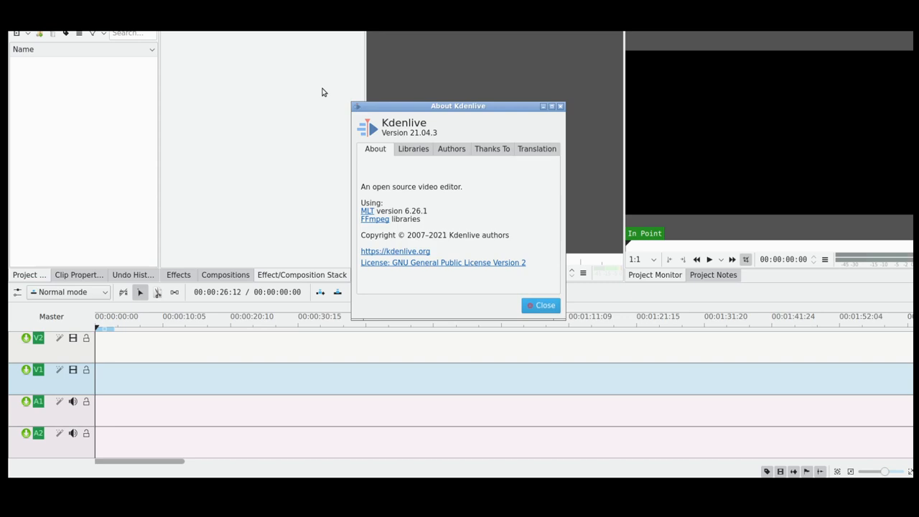
pyautogui.moveTo(631, 66)
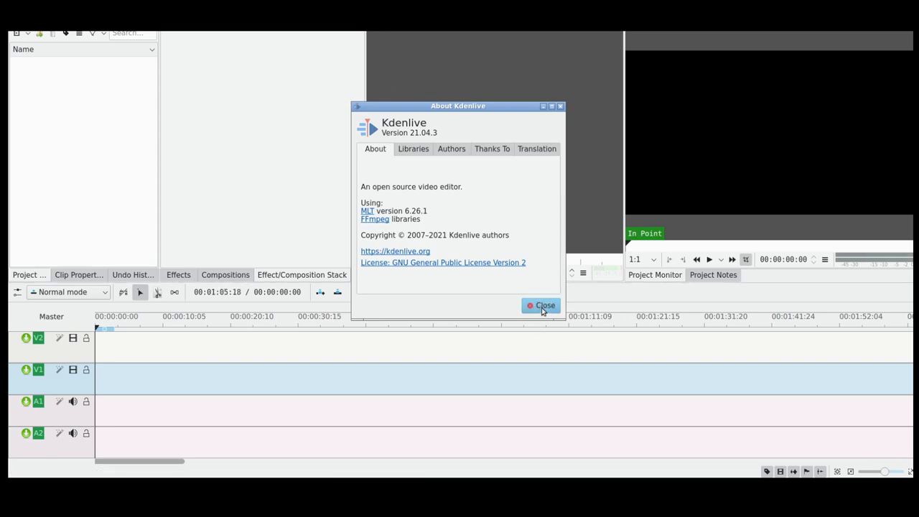
pyautogui.click(540, 305)
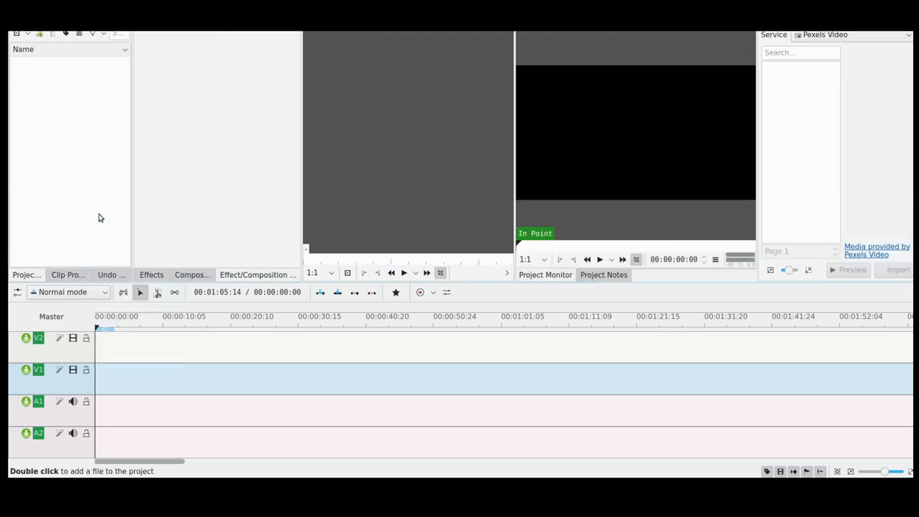
pyautogui.moveTo(736, 204)
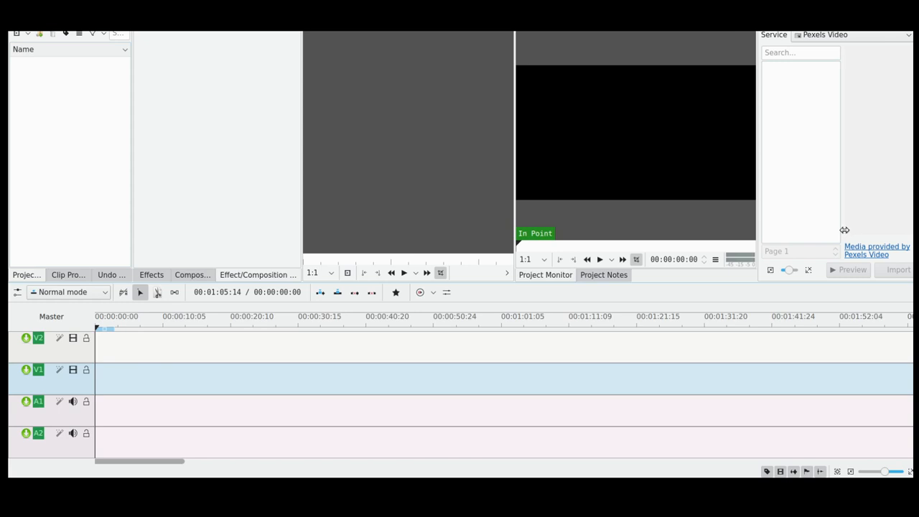
pyautogui.moveTo(871, 45)
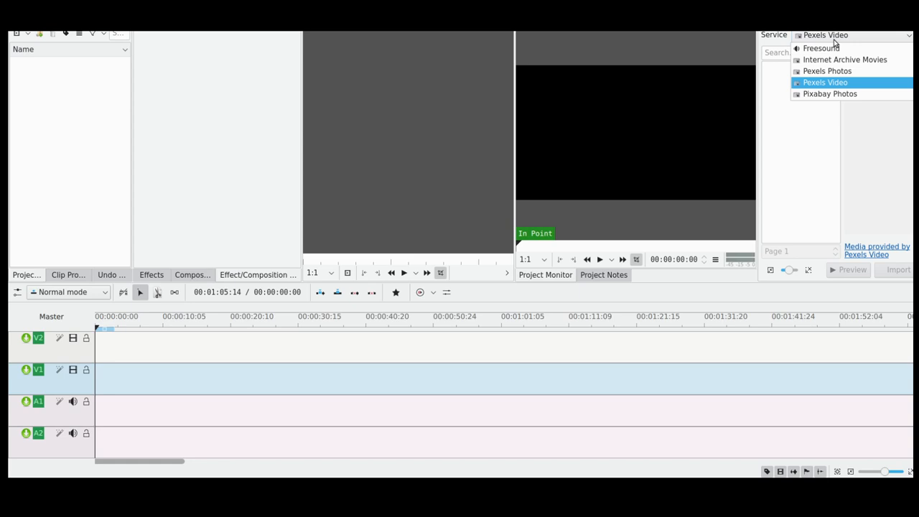
pyautogui.click(825, 82)
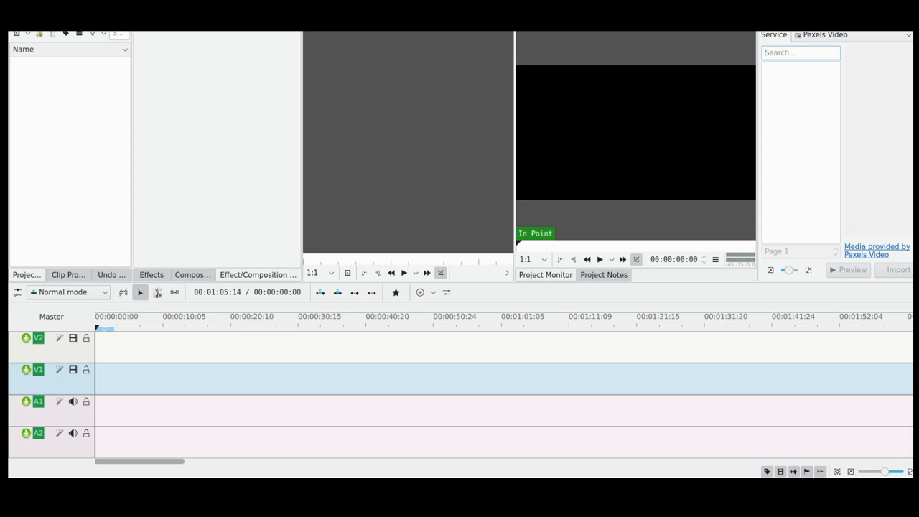
# Step: Search Pexels Video for 'monkey' and select the first clip in the results
pyautogui.write('monkey')
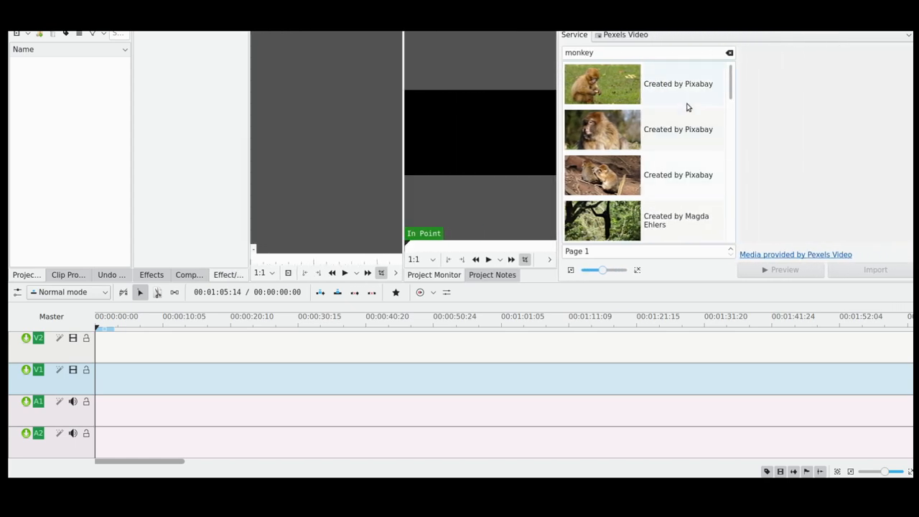
pyautogui.click(602, 84)
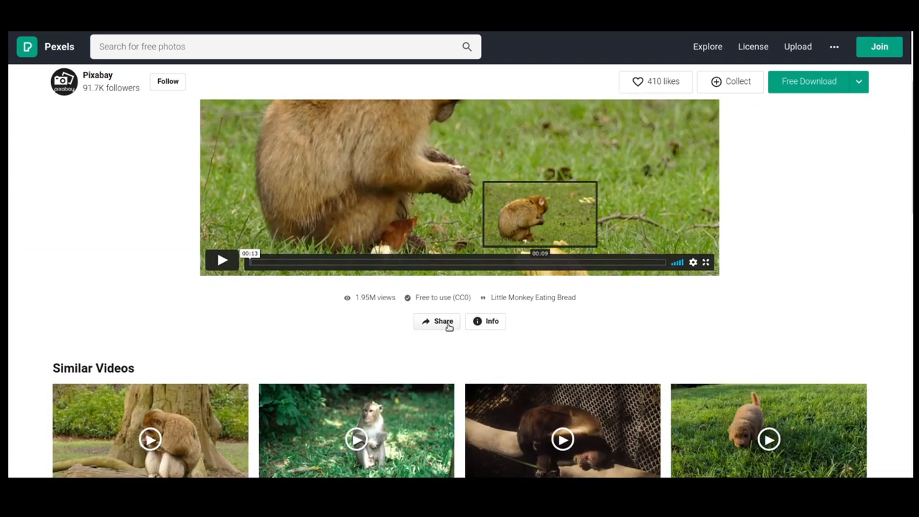
# Step: View the monkey video's details on Pexels and briefly check its sharing options
pyautogui.click(485, 322)
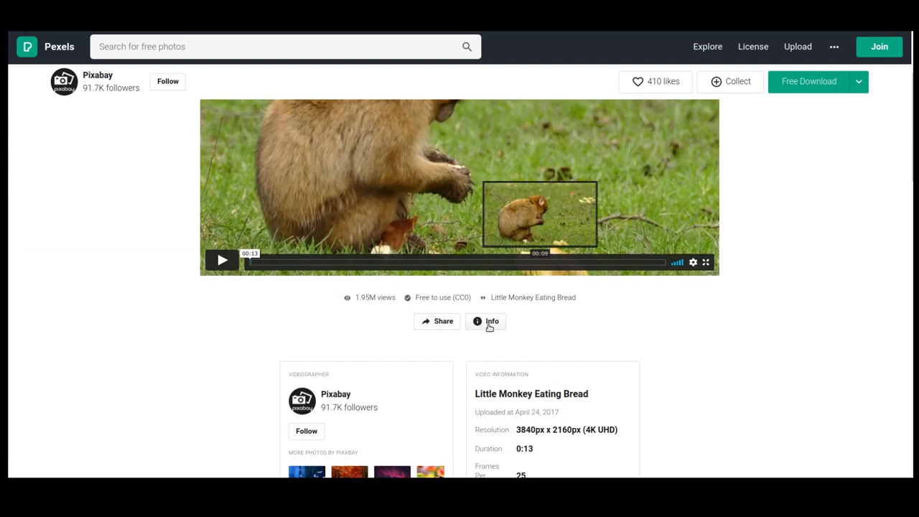
pyautogui.scroll(-3)
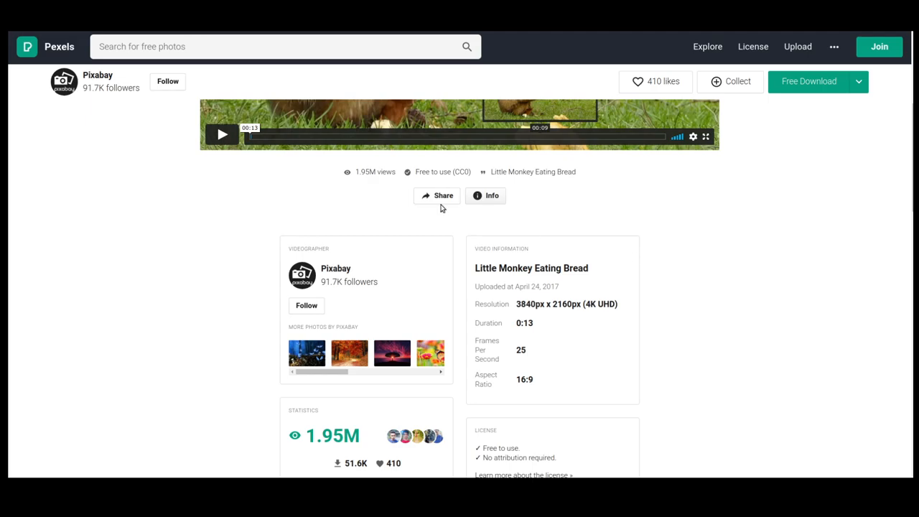
pyautogui.click(436, 195)
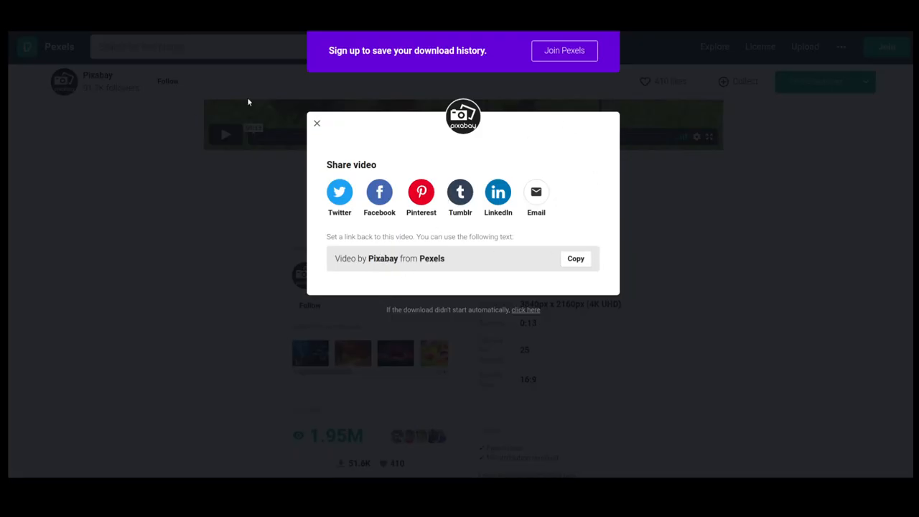
pyautogui.click(316, 123)
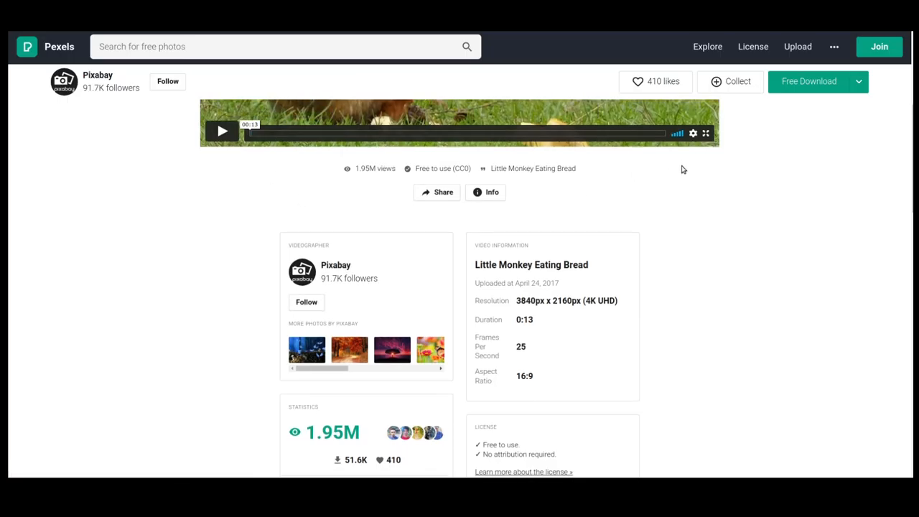
pyautogui.scroll(-3)
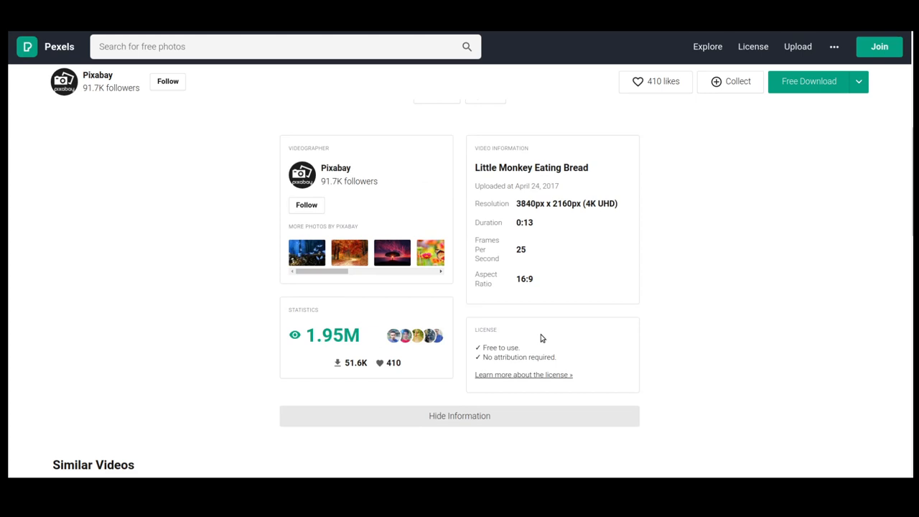
pyautogui.moveTo(580, 327)
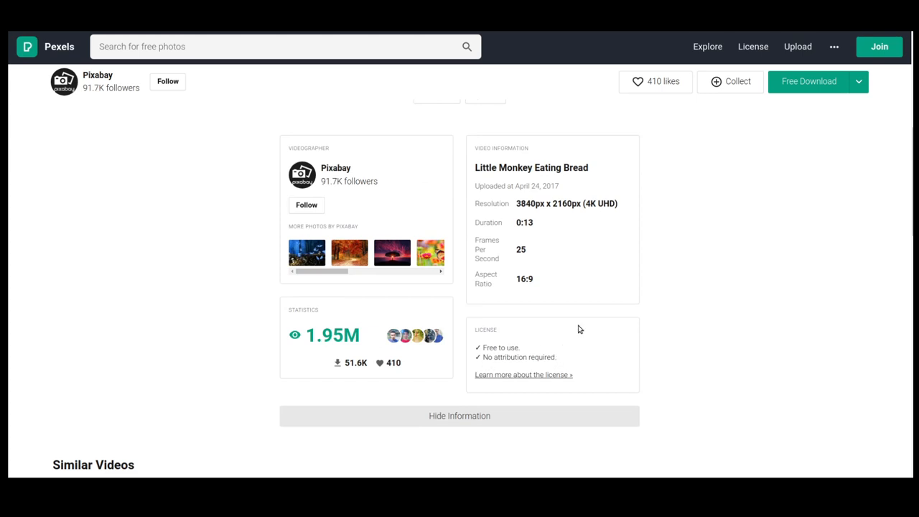
pyautogui.moveTo(637, 315)
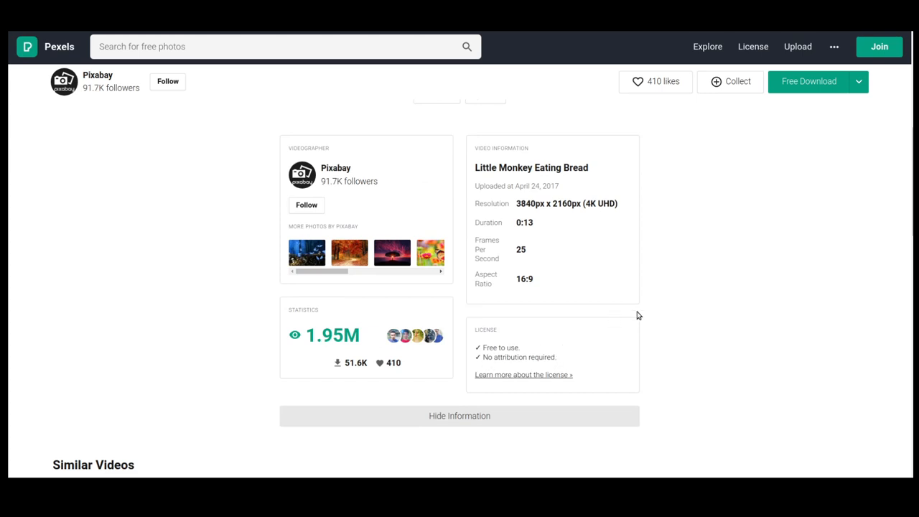
pyautogui.moveTo(712, 264)
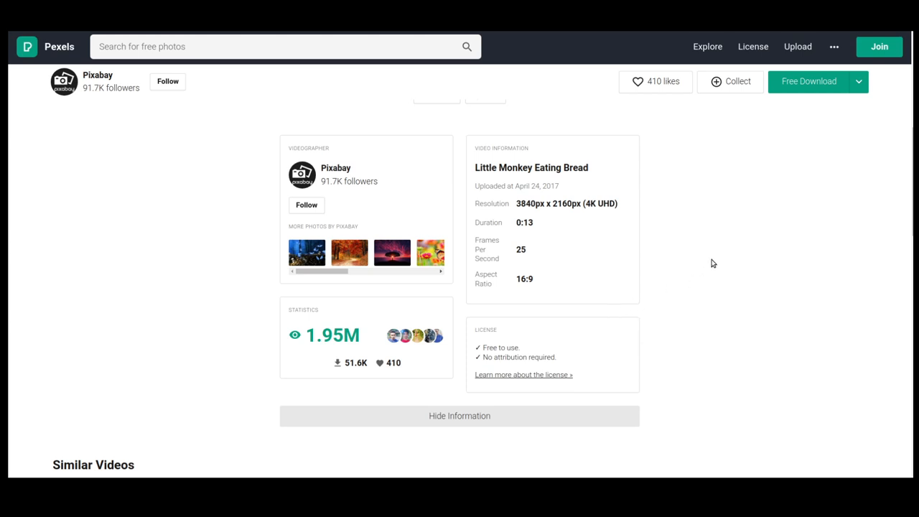
pyautogui.moveTo(496, 358)
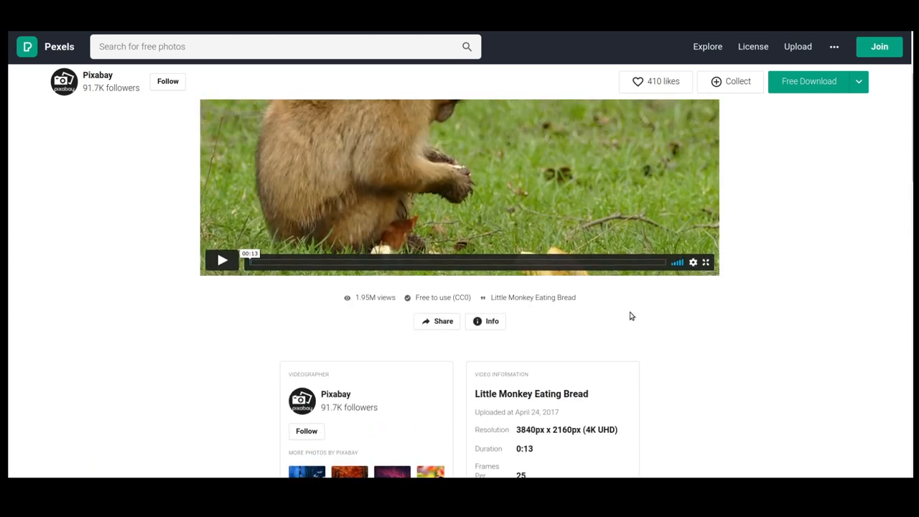
pyautogui.moveTo(459, 300)
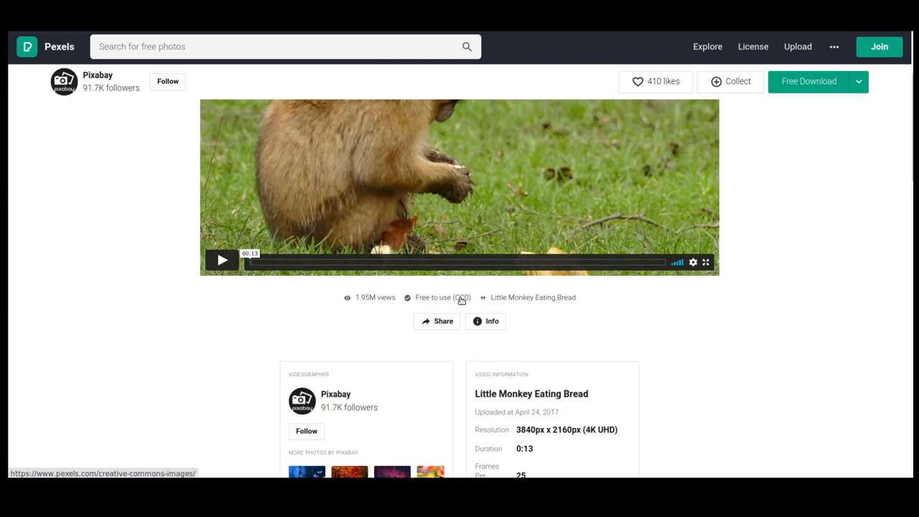
# Step: Read the 'Free to use (CC0)' Creative Commons license terms for the clip
pyautogui.click(457, 297)
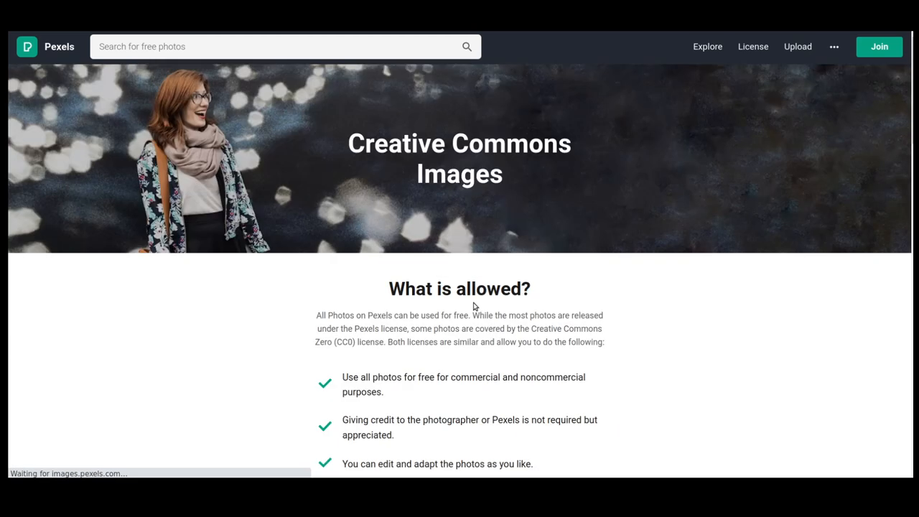
pyautogui.scroll(-3)
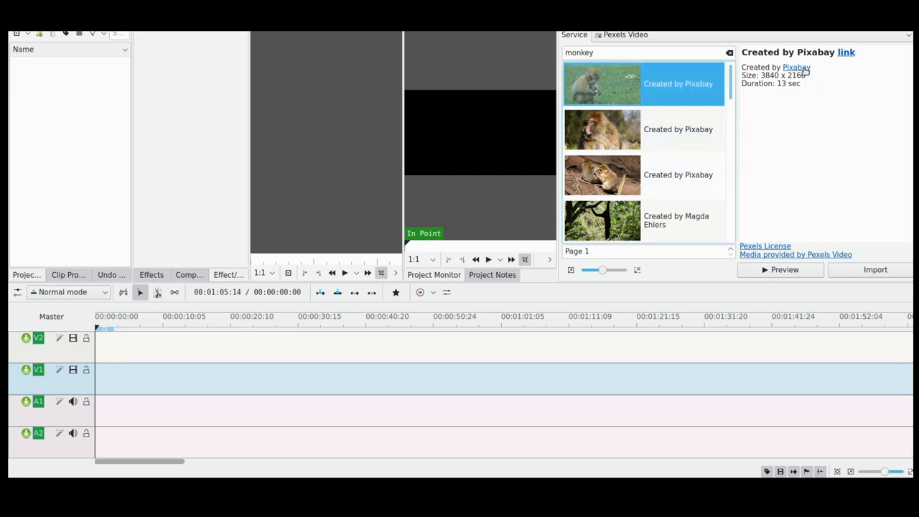
# Step: Load a preview of the first monkey clip (Pixabay, 3840x2160, 13 sec) in the Clip Monitor
pyautogui.click(782, 270)
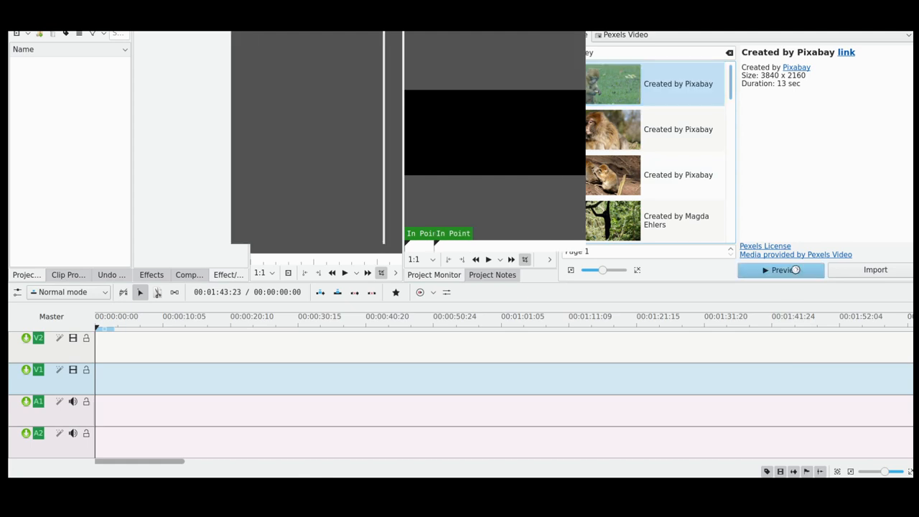
pyautogui.moveTo(739, 213)
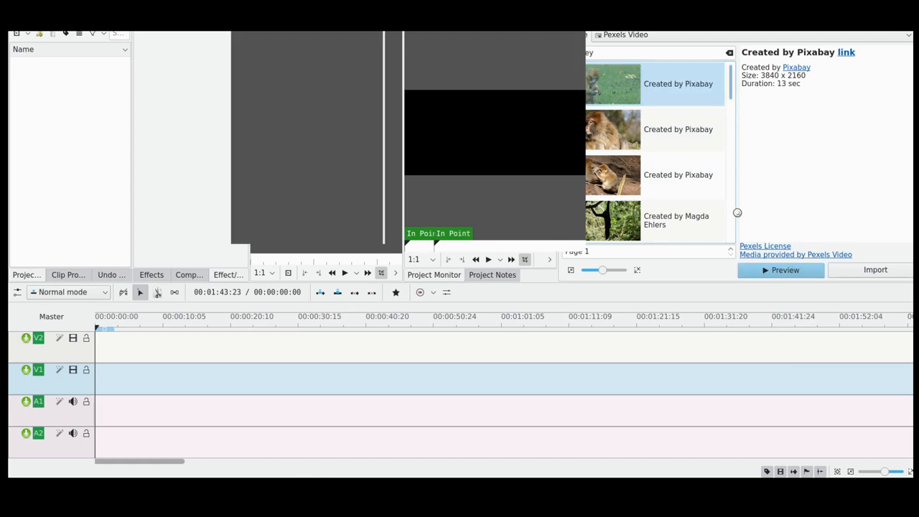
pyautogui.click(782, 270)
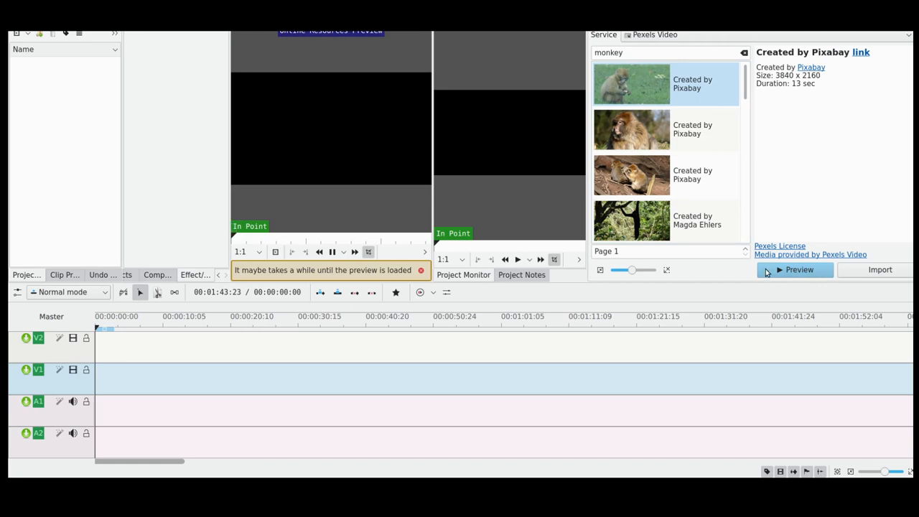
pyautogui.click(793, 270)
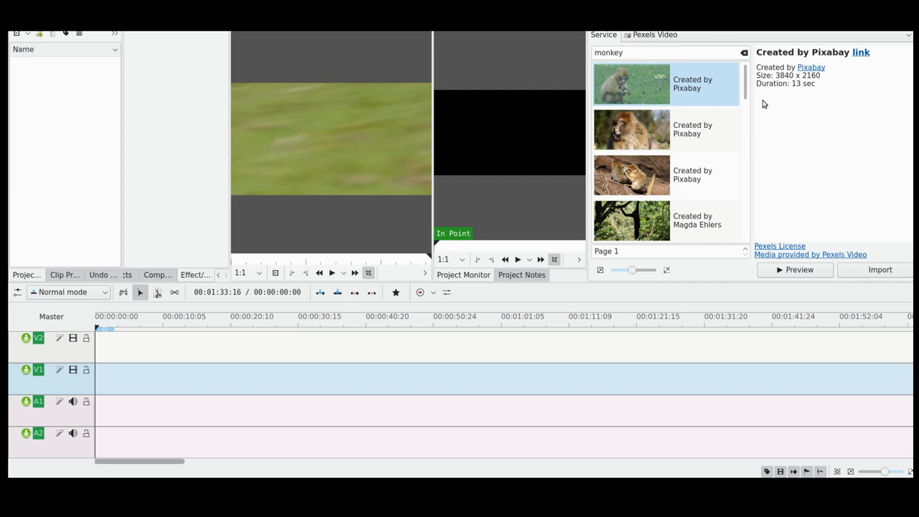
pyautogui.moveTo(773, 121)
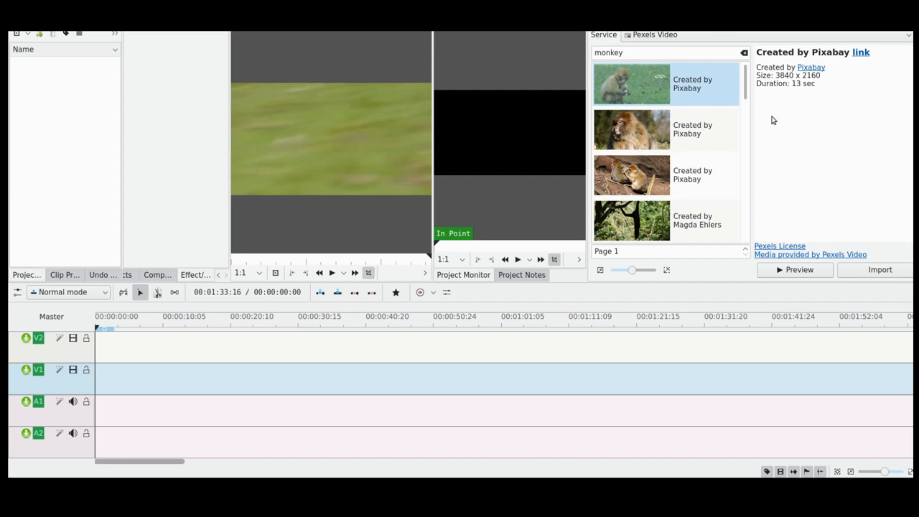
pyautogui.moveTo(820, 182)
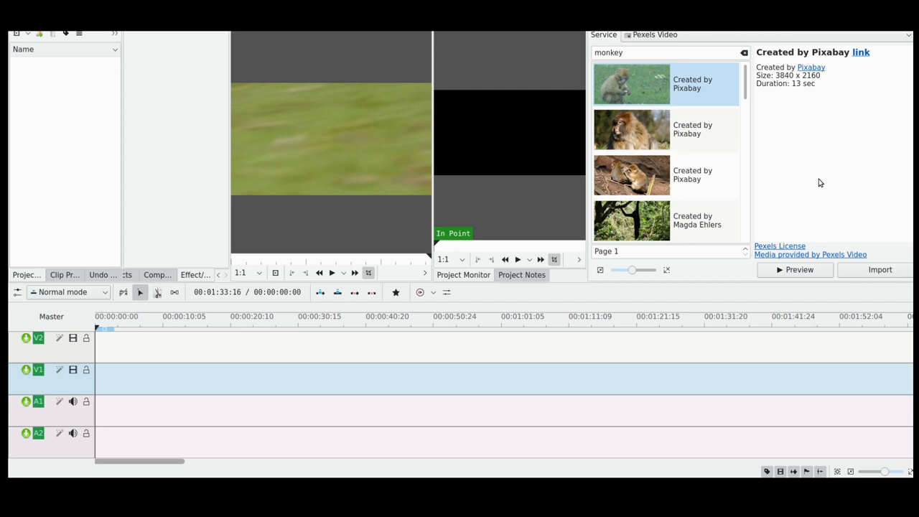
pyautogui.moveTo(747, 186)
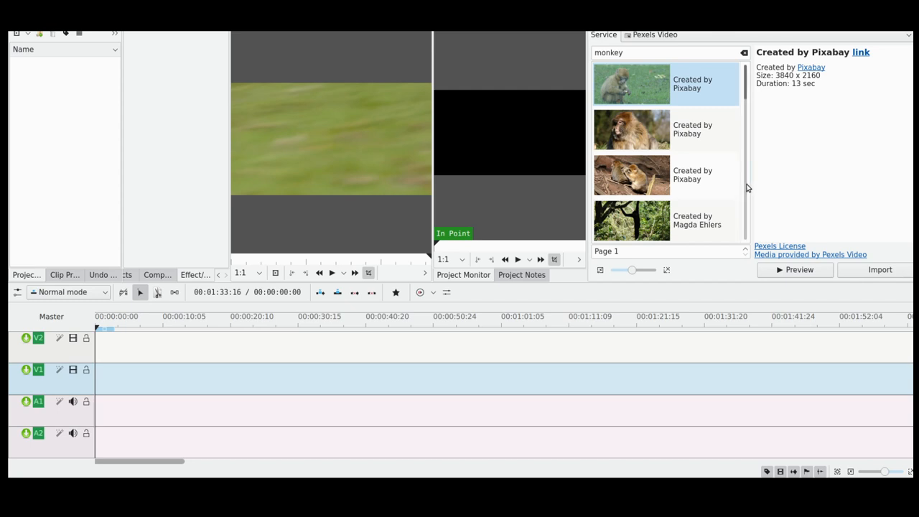
pyautogui.moveTo(836, 85)
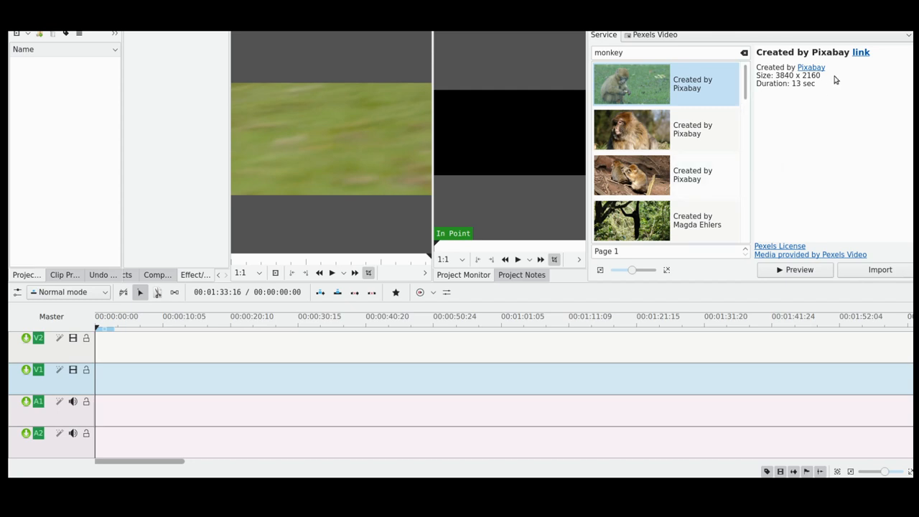
pyautogui.moveTo(783, 124)
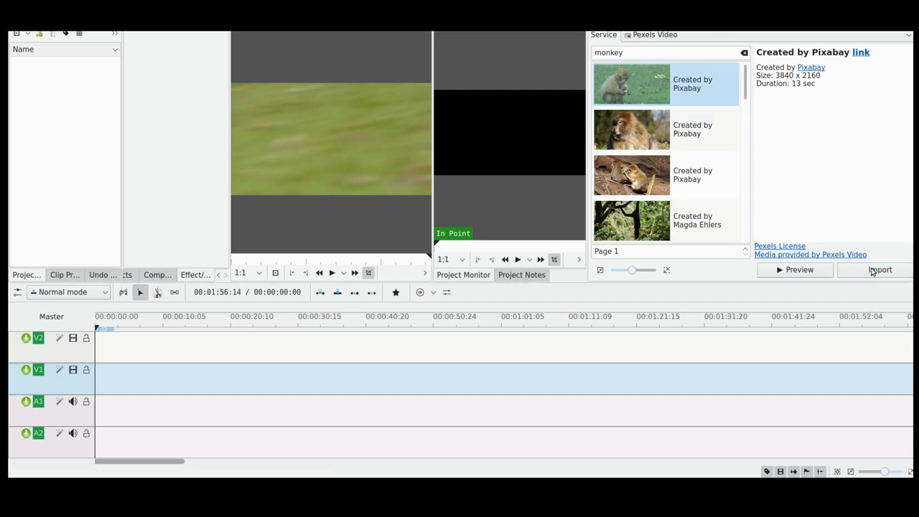
# Step: Import the monkey clip, choosing the hd 1920x1080 version for download
pyautogui.click(883, 270)
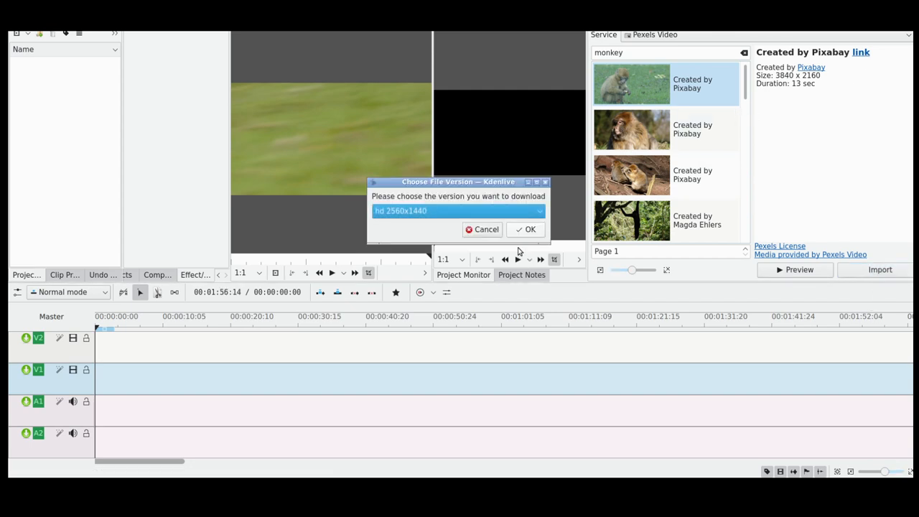
pyautogui.click(457, 210)
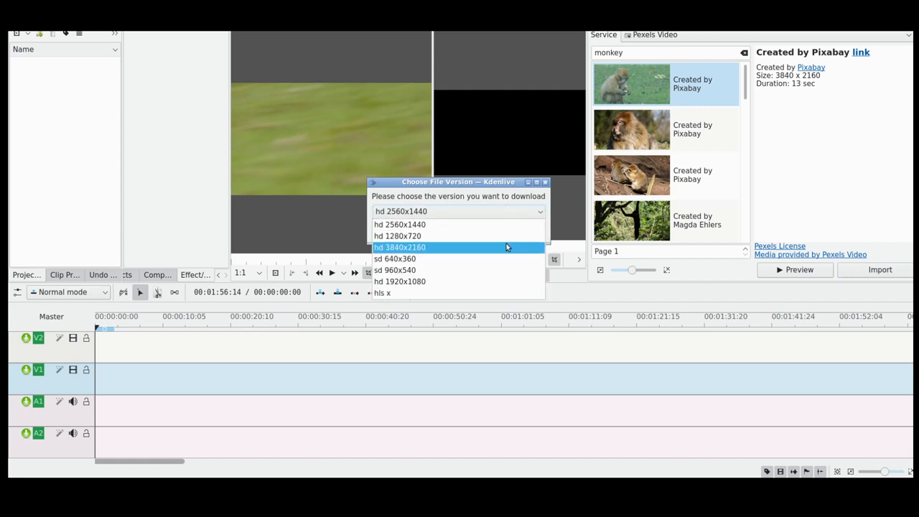
pyautogui.moveTo(442, 280)
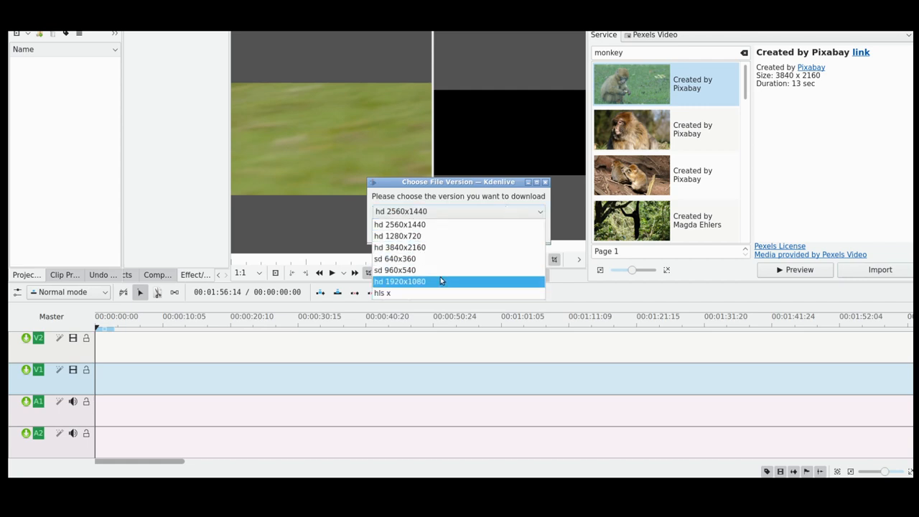
pyautogui.click(399, 282)
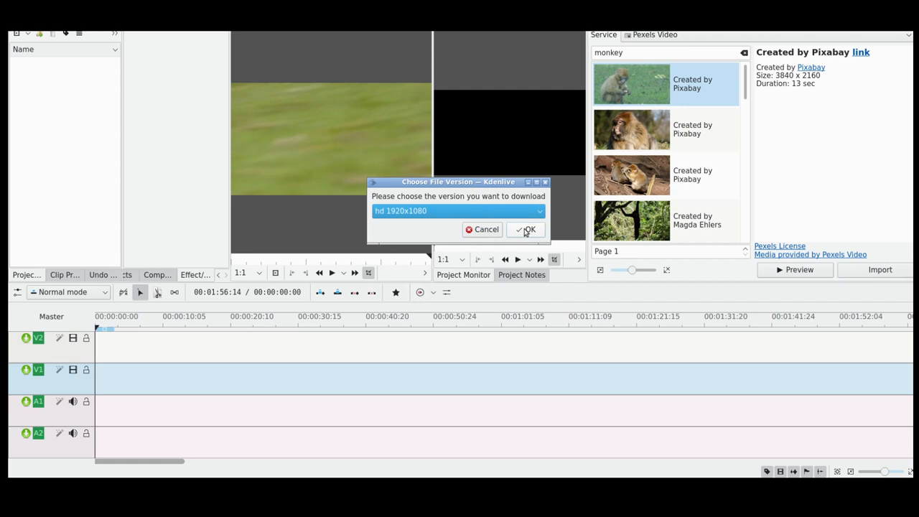
pyautogui.click(526, 230)
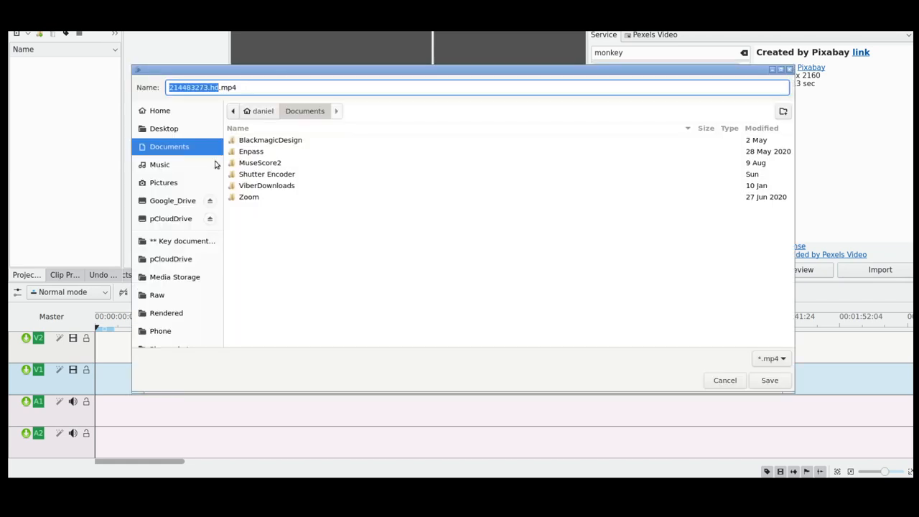
# Step: Browse to Video/Raw/Stock and create a new Pexels folder there
pyautogui.click(163, 128)
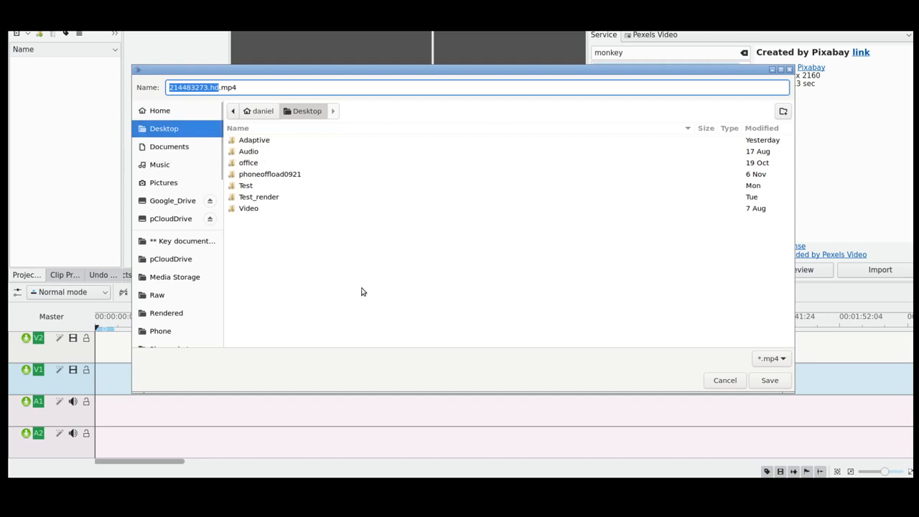
pyautogui.click(155, 296)
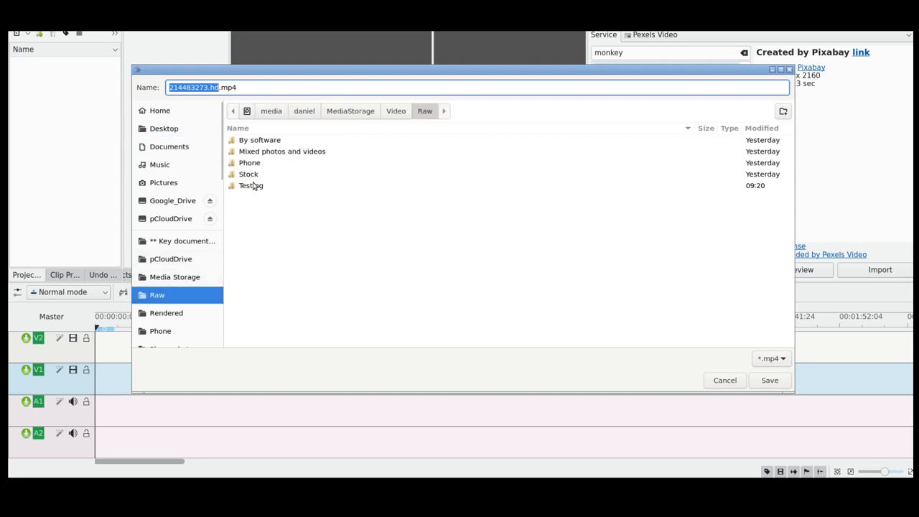
pyautogui.doubleClick(248, 174)
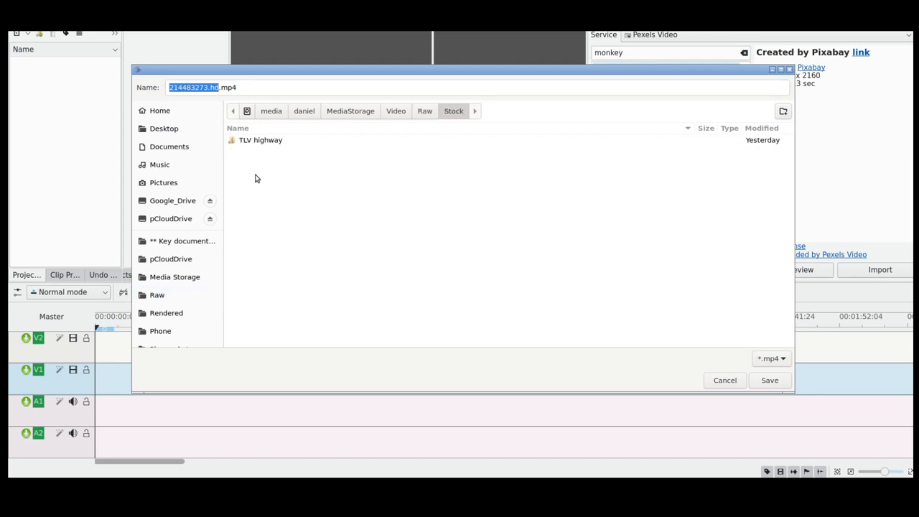
pyautogui.click(783, 110)
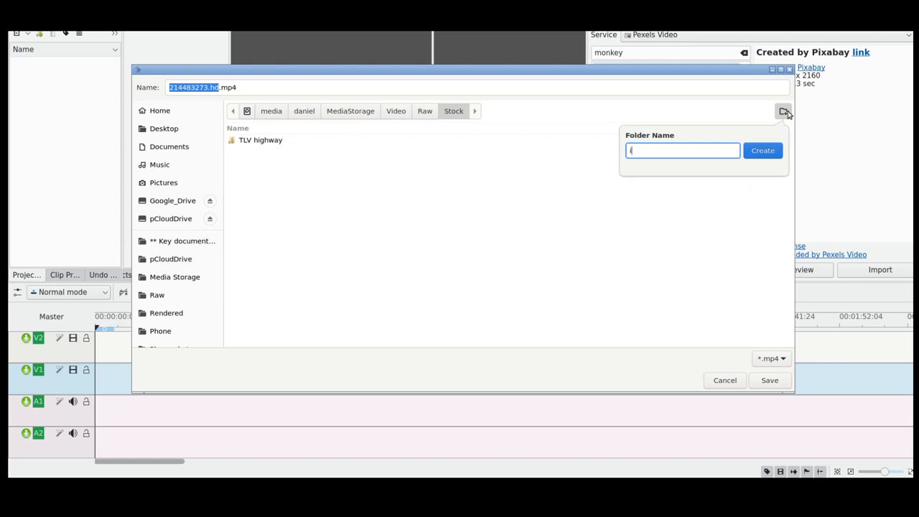
pyautogui.write('P')
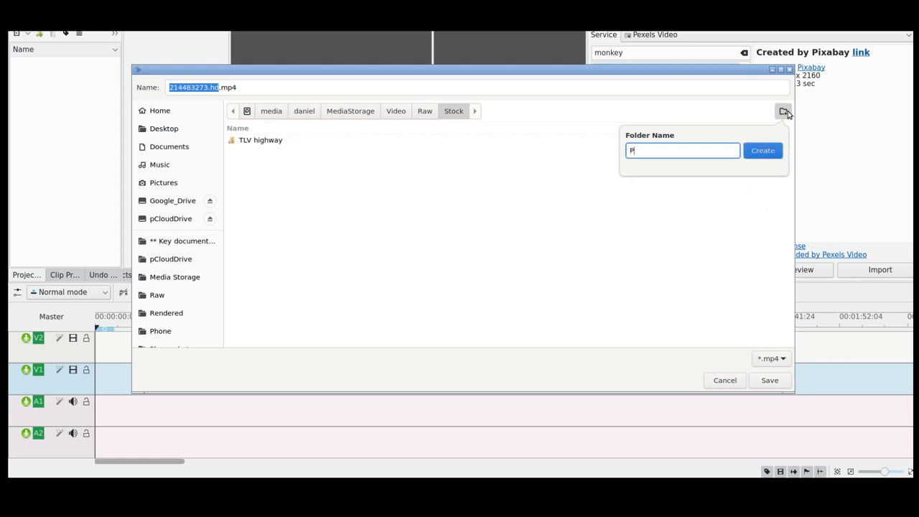
pyautogui.write('exels')
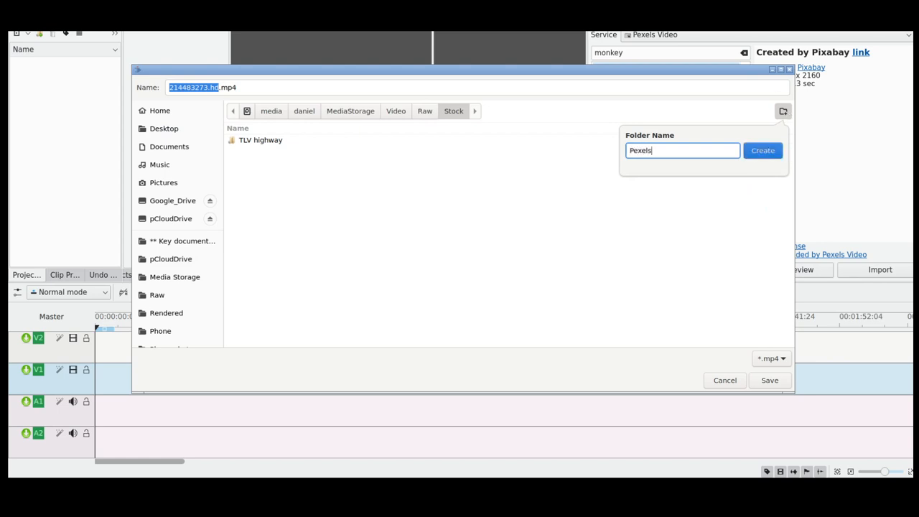
pyautogui.click(769, 151)
pyautogui.write('monkey')
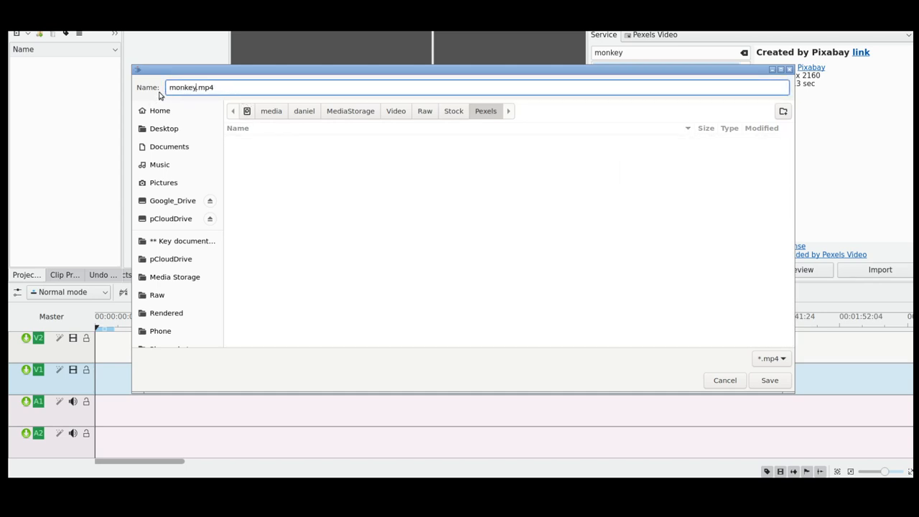
# Step: Save the clip as monkeyongrass.mp4 in the Pexels folder
pyautogui.write('ongrass')
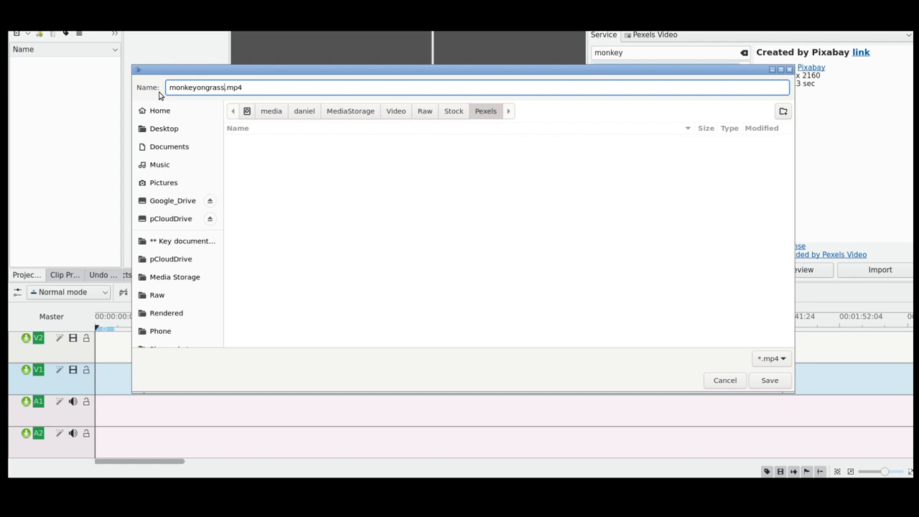
pyautogui.click(770, 379)
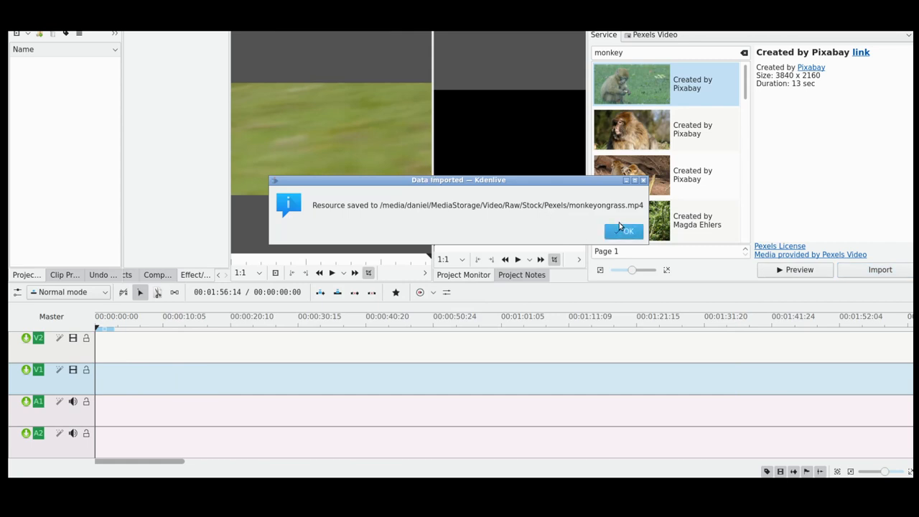
# Step: Dismiss the Data Imported message and place monkeyongrass.mp4 at the start of track V1
pyautogui.click(624, 231)
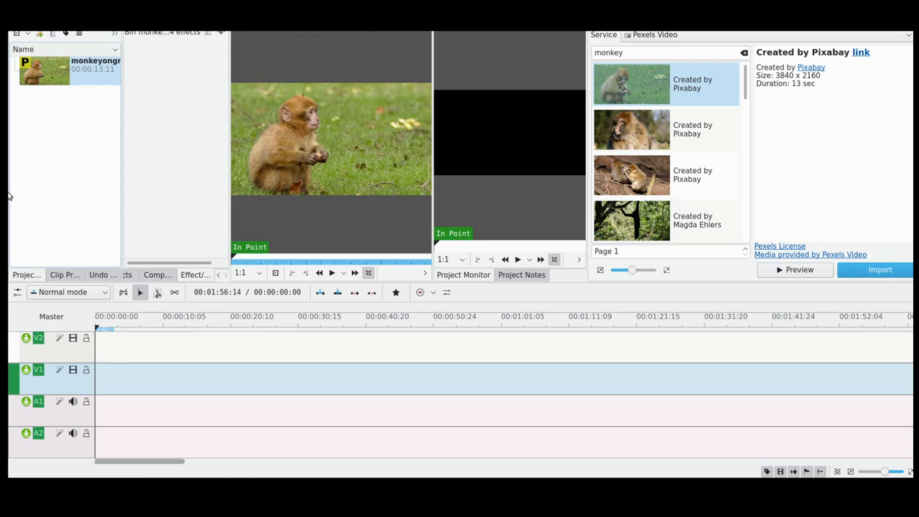
pyautogui.moveTo(44, 69); pyautogui.dragTo(158, 376)
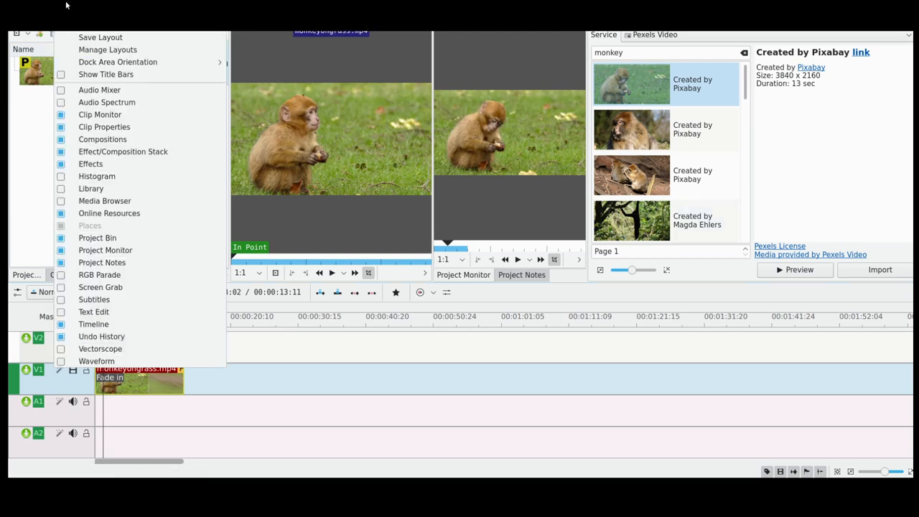
pyautogui.moveTo(98, 225)
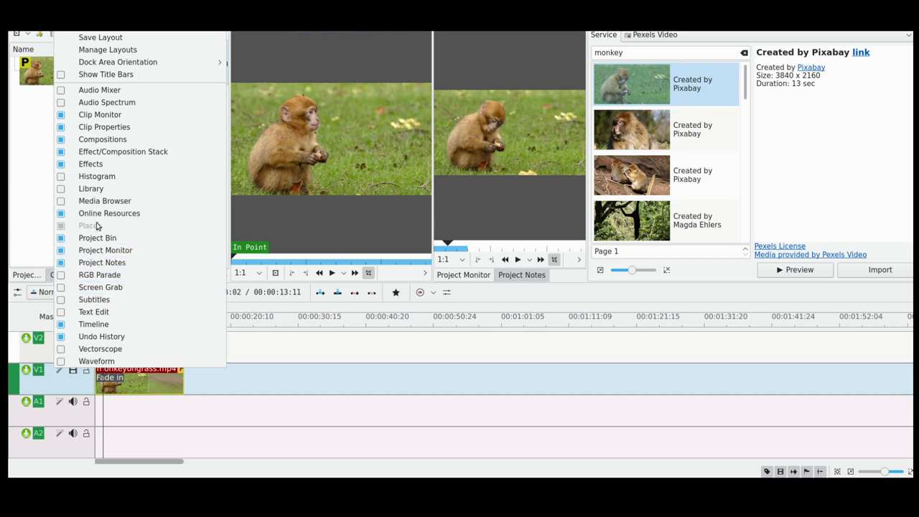